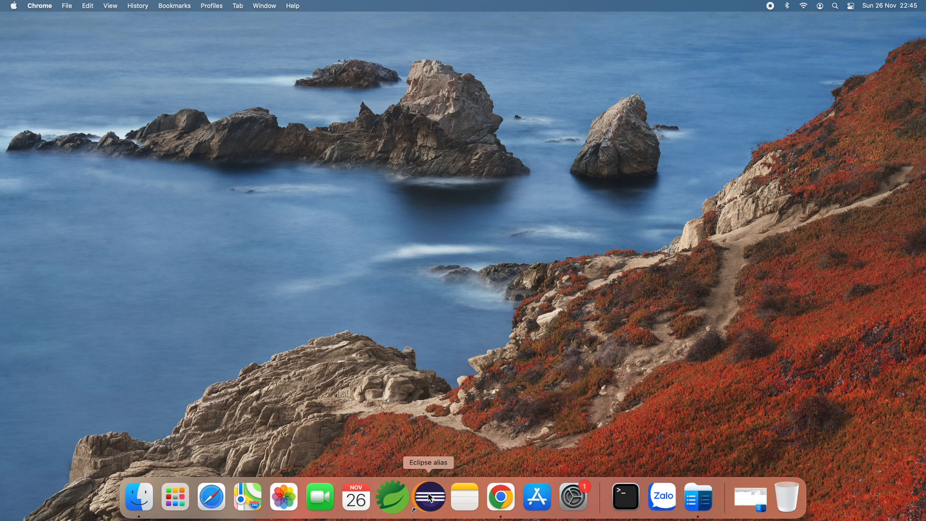
Remove the Eclipse alias from the Dock through its Options menu
click(174, 496)
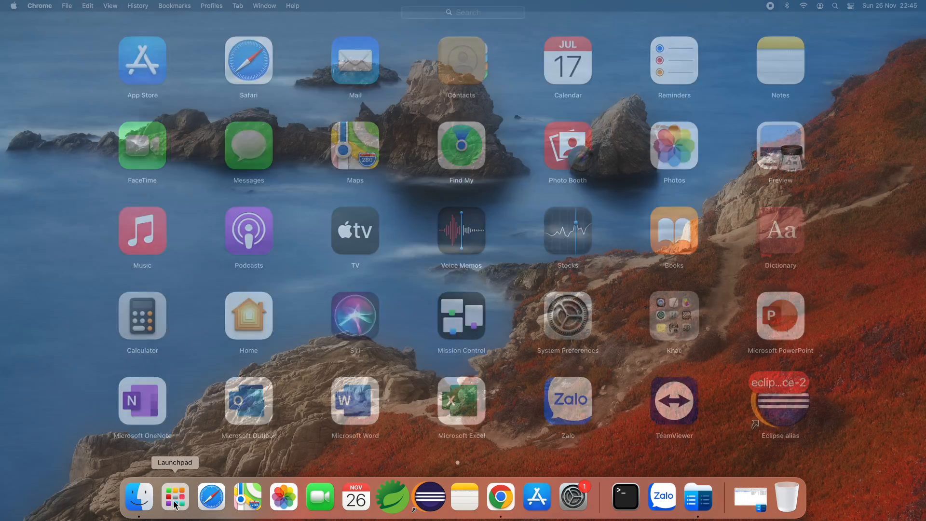
click(174, 496)
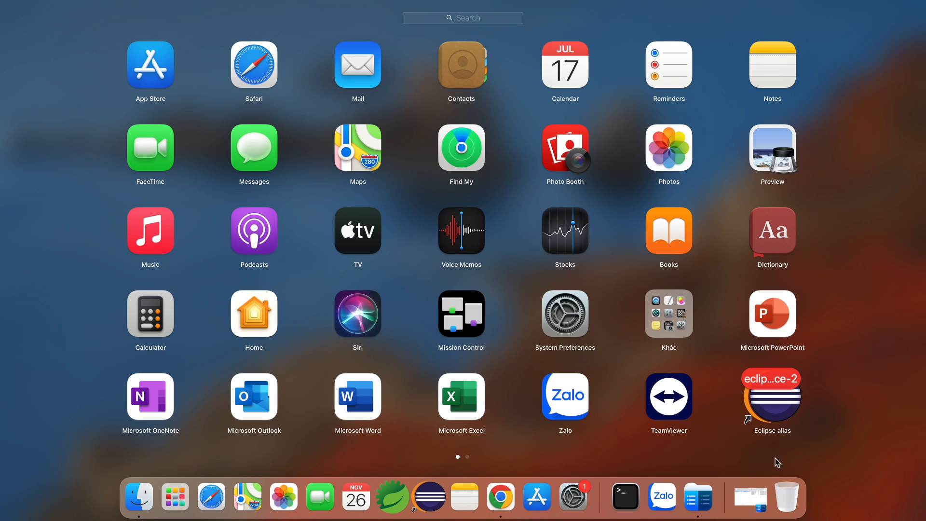
mouse_move(803, 429)
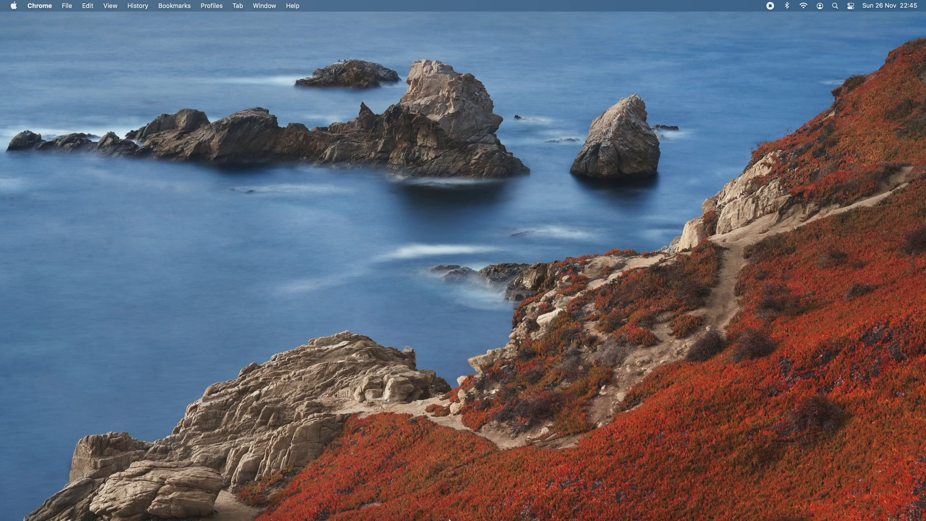
right_click(429, 496)
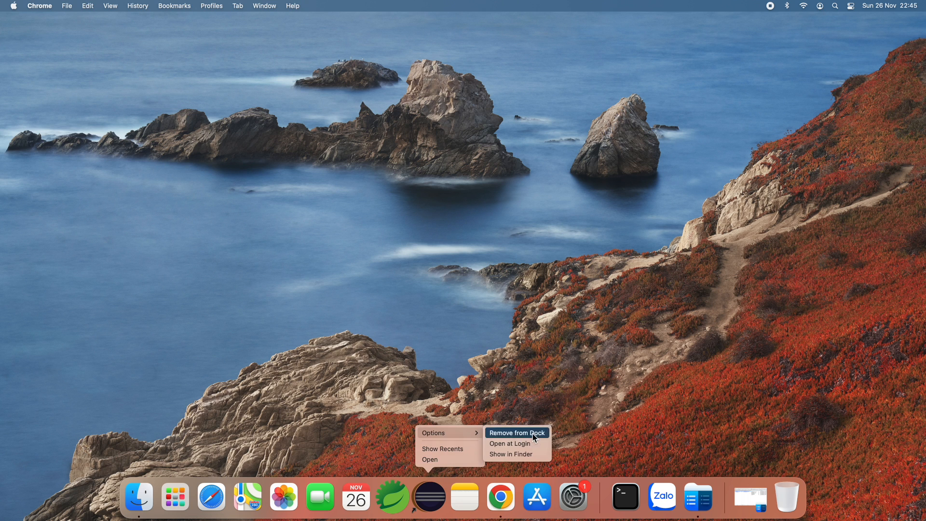
click(515, 433)
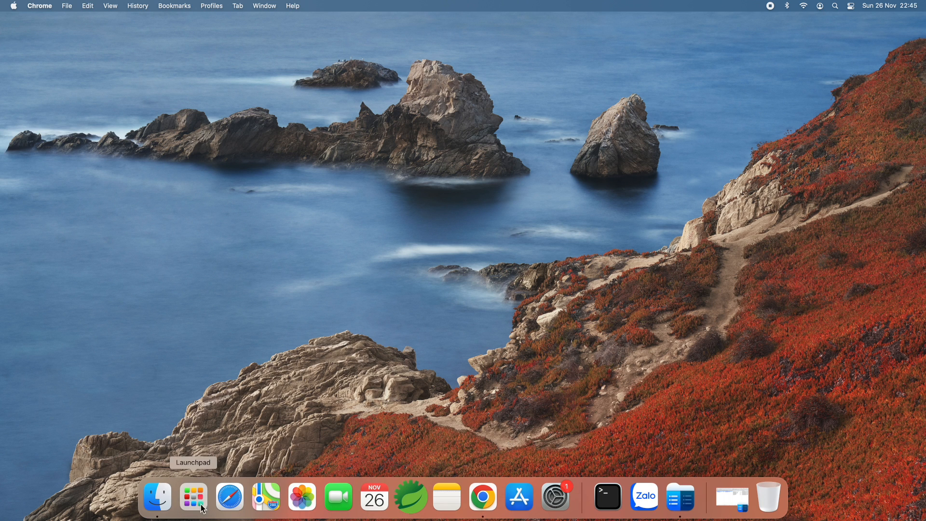
mouse_move(157, 496)
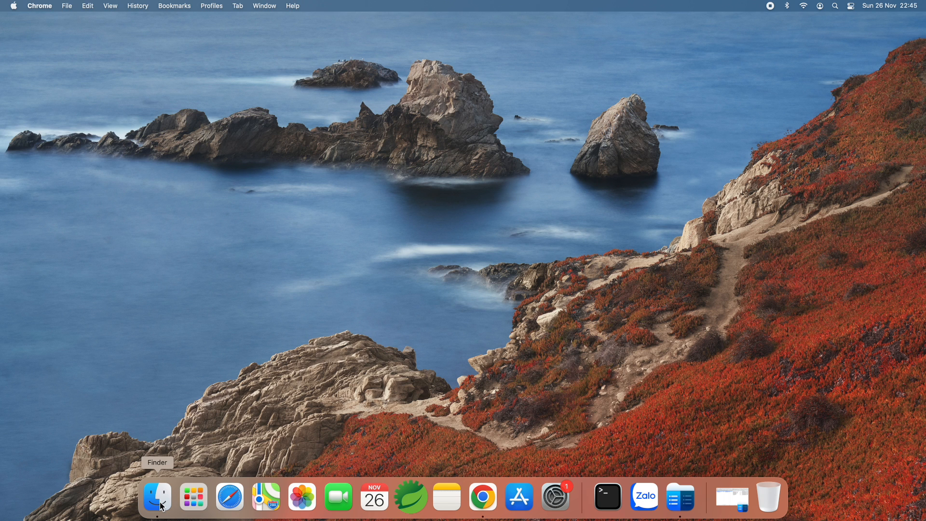
Find the Eclipse alias in Finder's Applications folder and move it to Trash
click(156, 496)
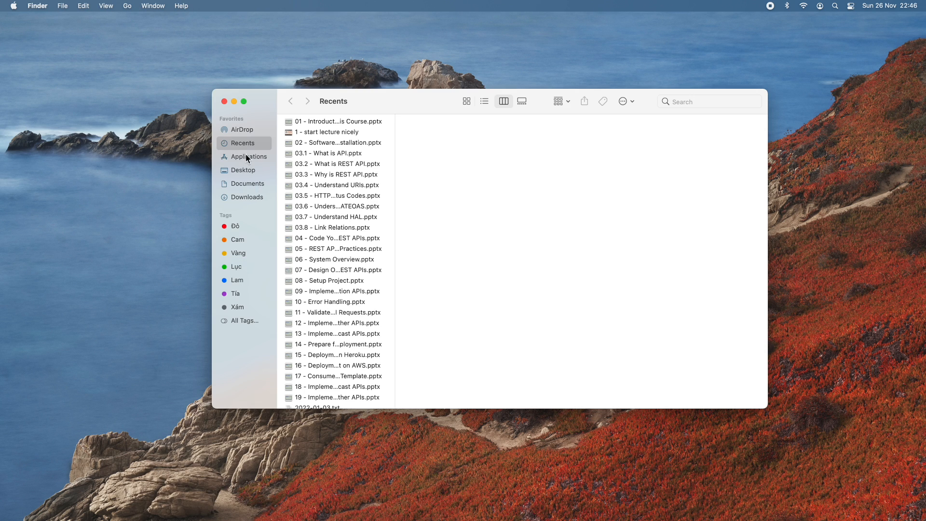
click(247, 156)
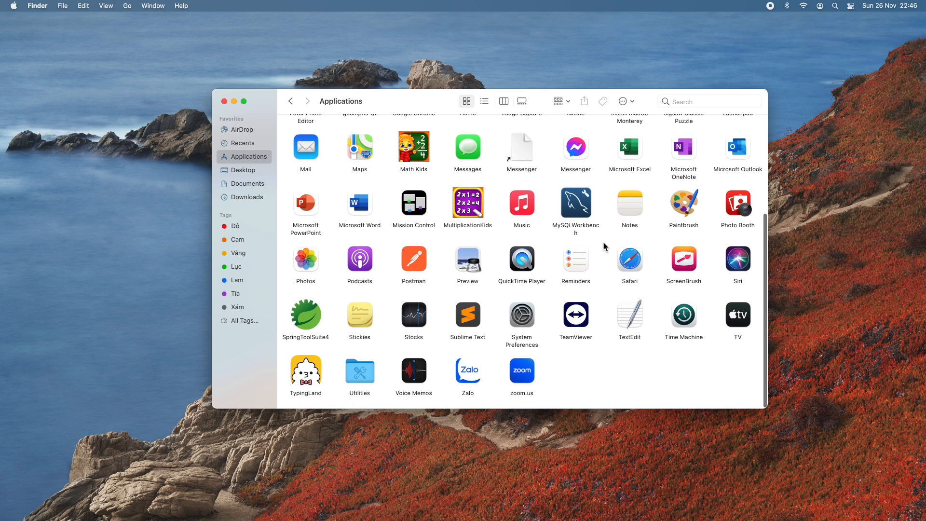
scroll(up, 3)
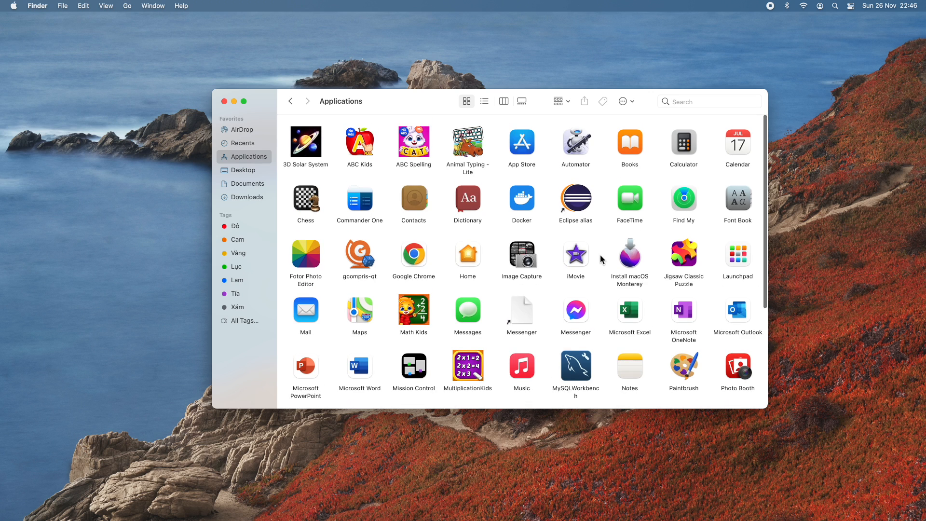
click(575, 201)
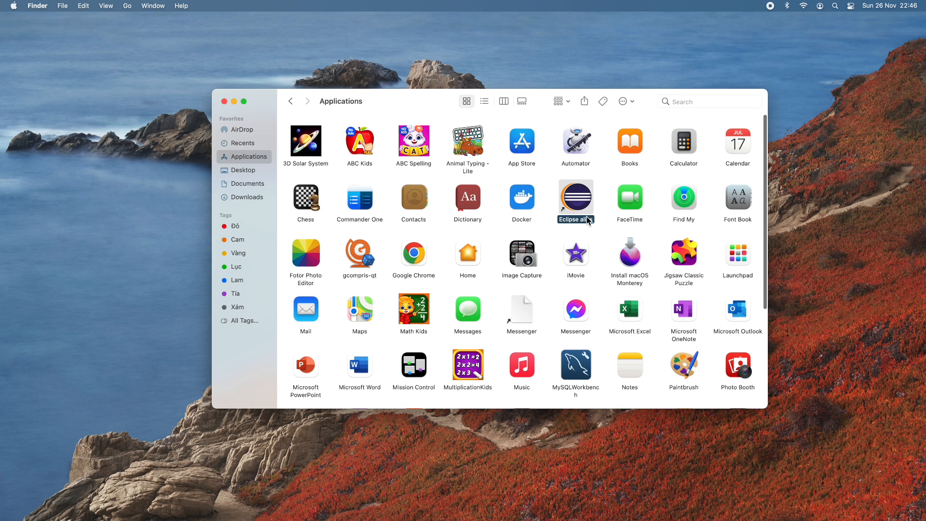
right_click(575, 198)
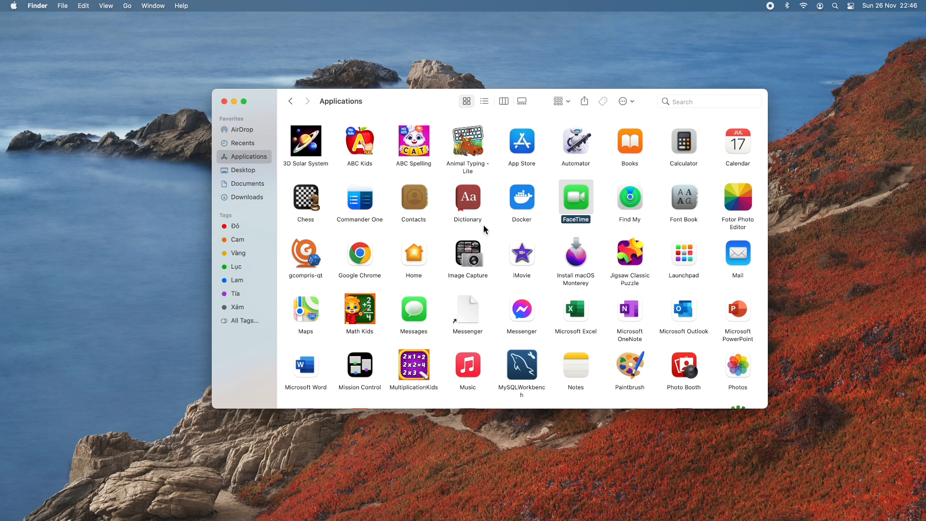
mouse_move(290, 211)
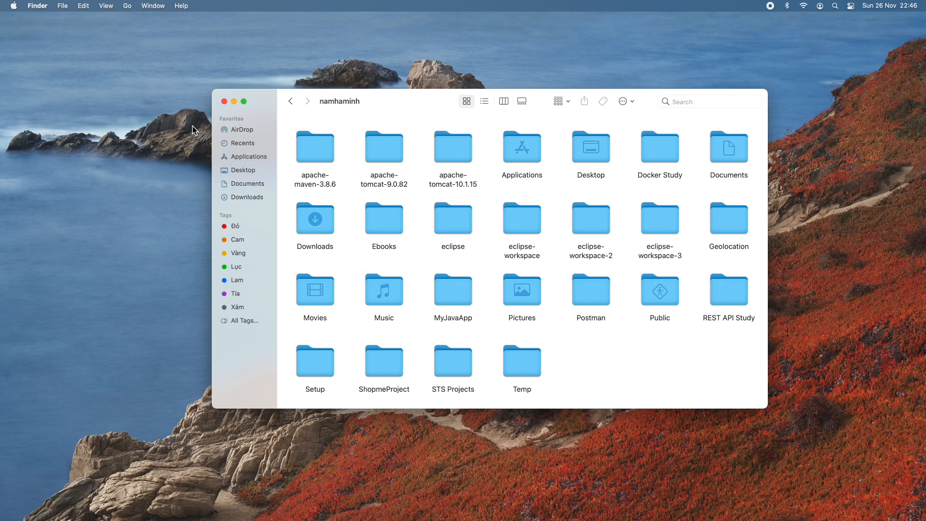
mouse_move(498, 276)
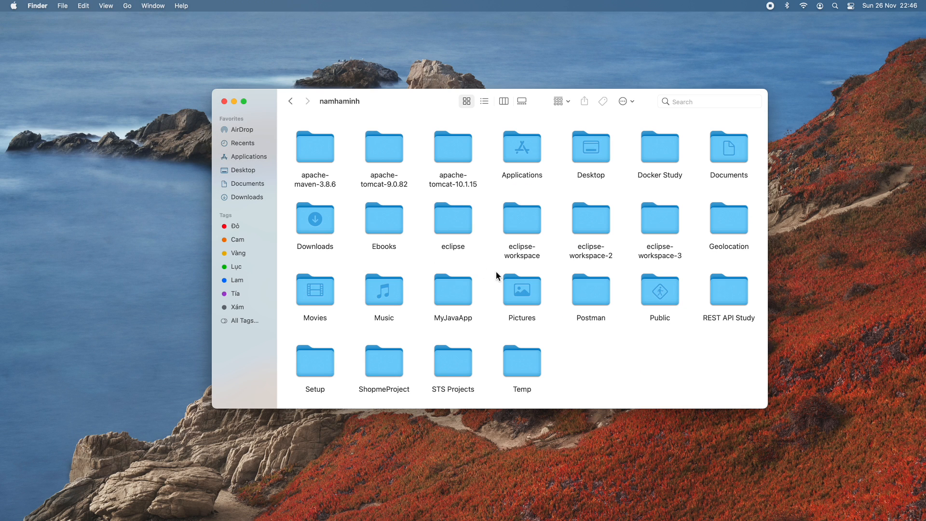
mouse_move(464, 274)
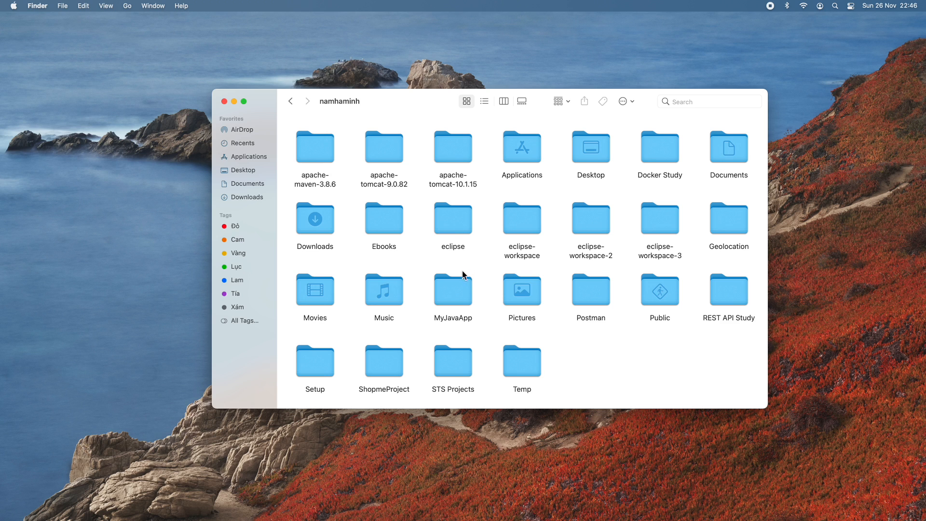
Inspect the eclipse folder's jee-2023-09 contents, then move the eclipse folder to Trash
double_click(452, 214)
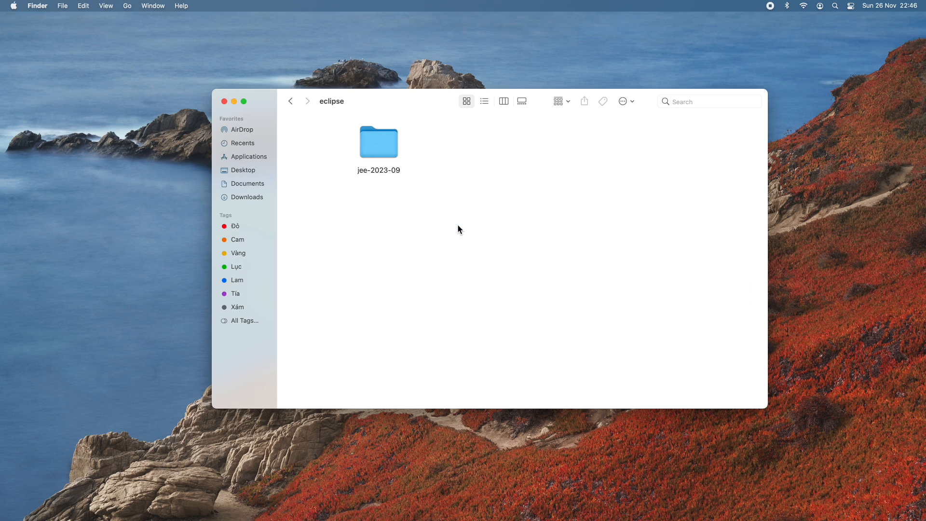
double_click(379, 142)
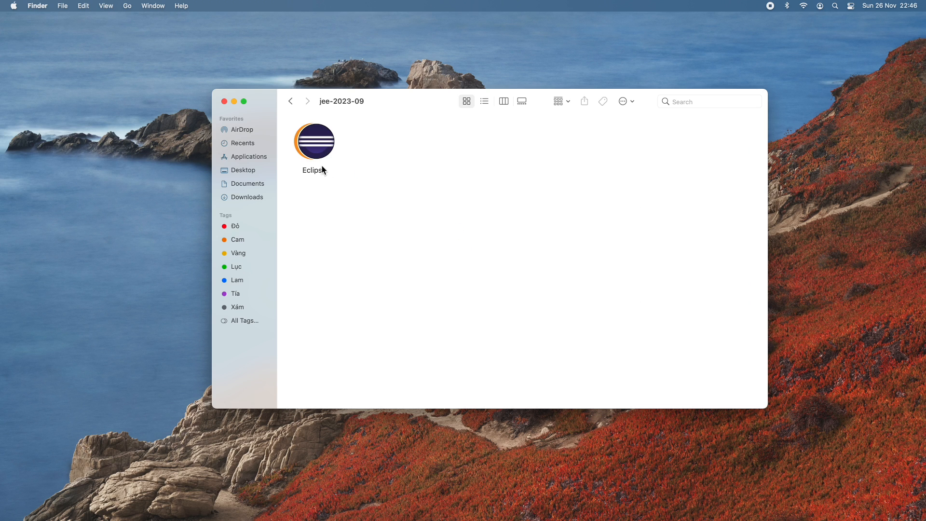
click(289, 101)
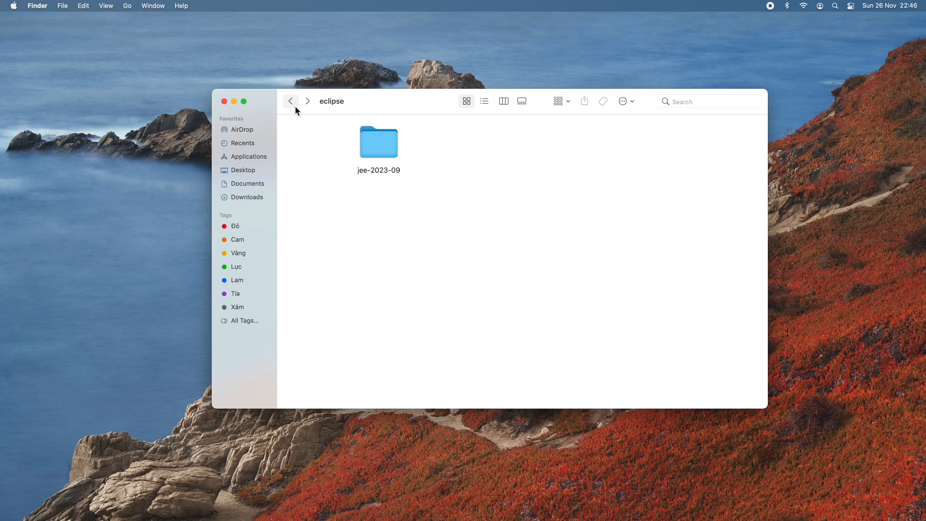
click(290, 101)
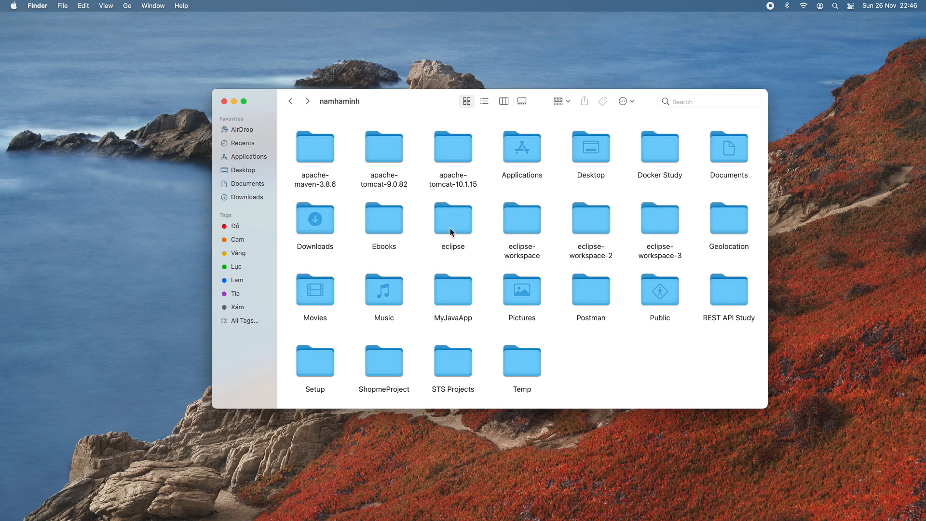
right_click(452, 219)
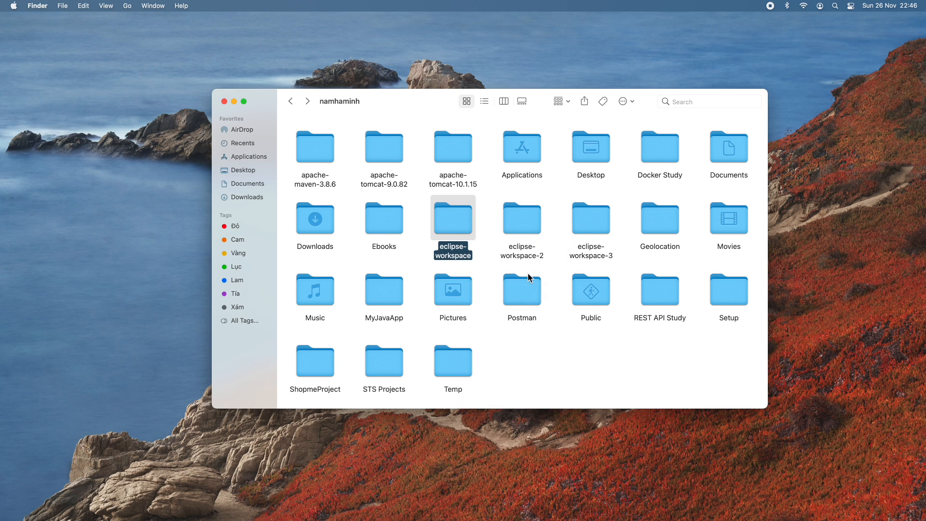
mouse_move(290, 142)
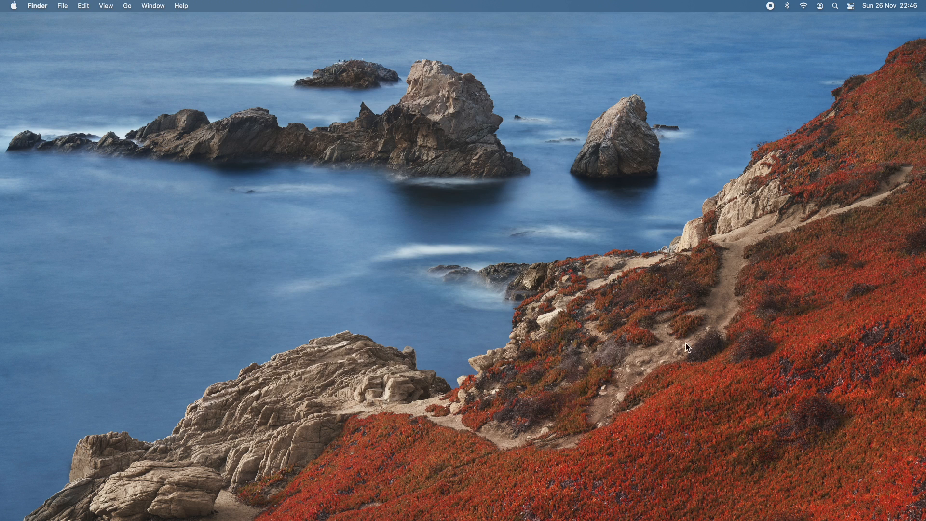
Permanently empty the Trash from the Dock
click(769, 496)
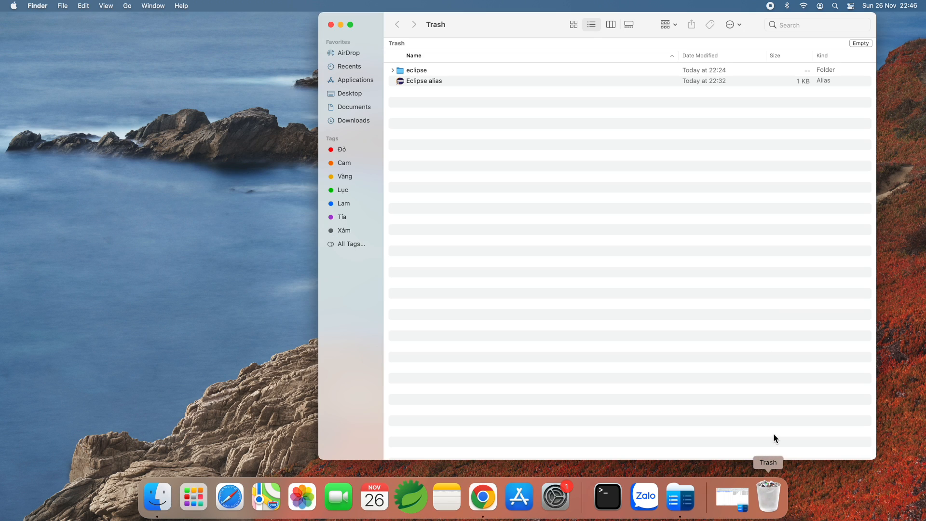
click(859, 43)
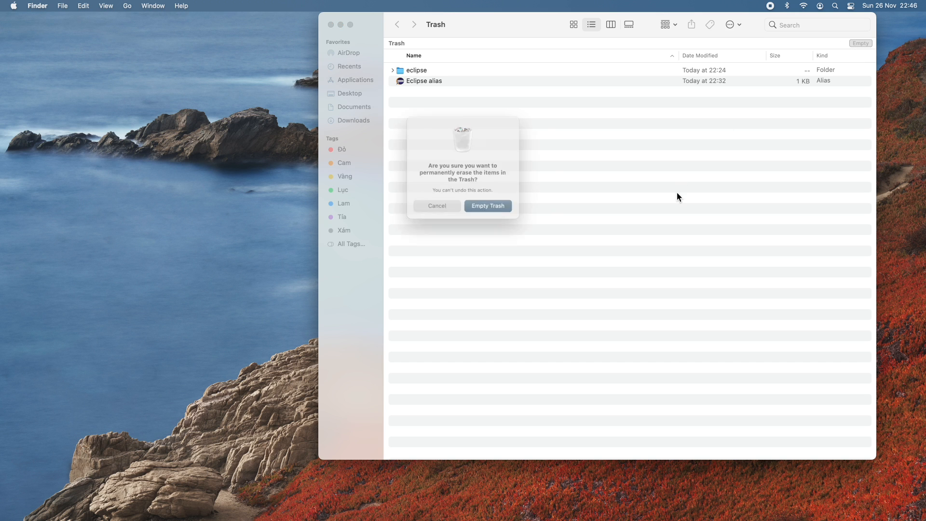
click(488, 206)
text(commander)
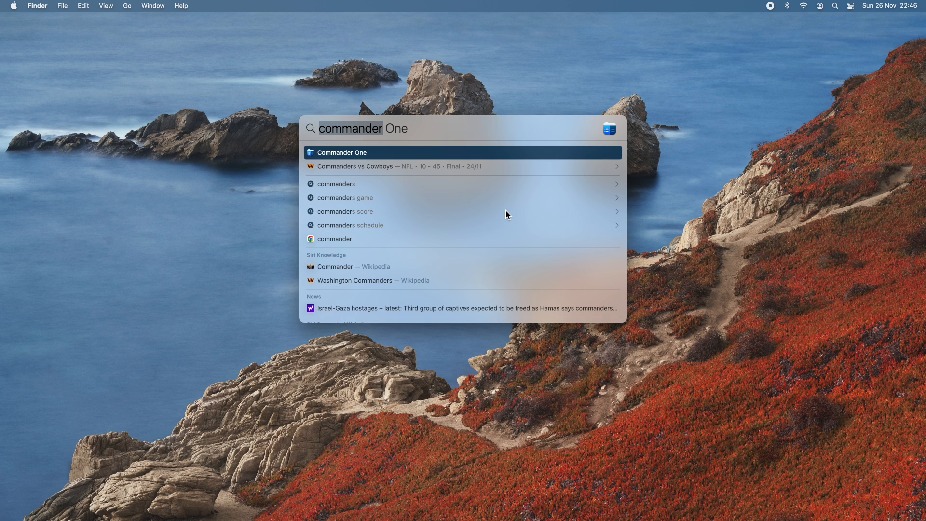
Launch Terminal from Spotlight and run ls -la in the home folder
text(termon)
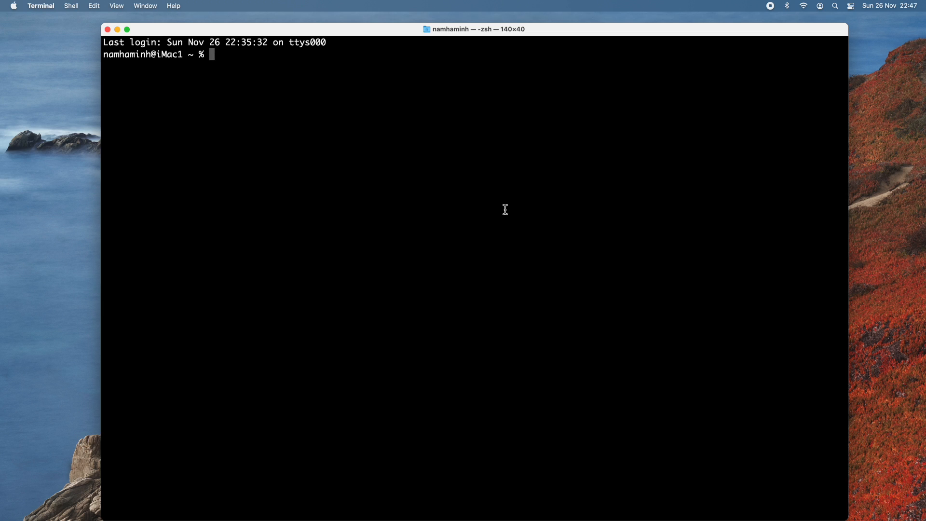
text(ls -la)
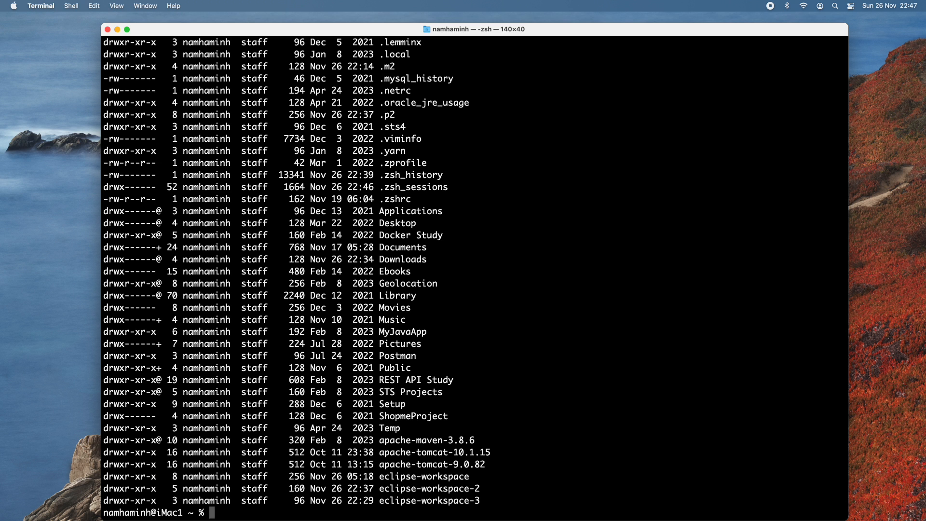
mouse_move(385, 120)
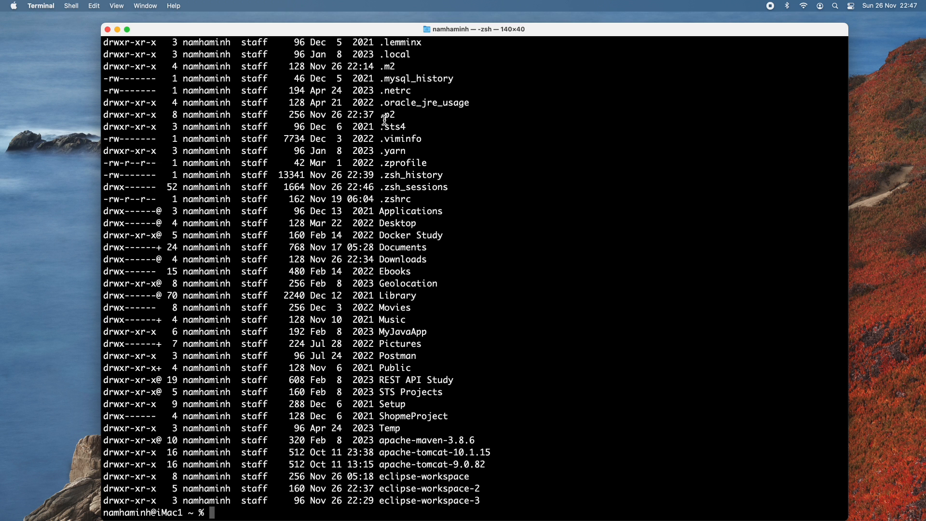
double_click(386, 115)
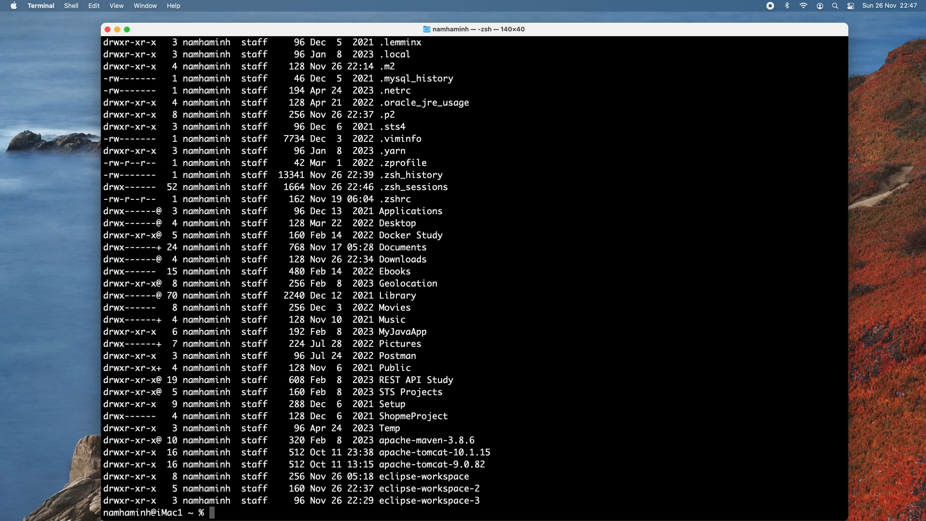
Clear the screen and run du -sh to get .p2 (758M) and .m2 (21M) sizes
text(c)
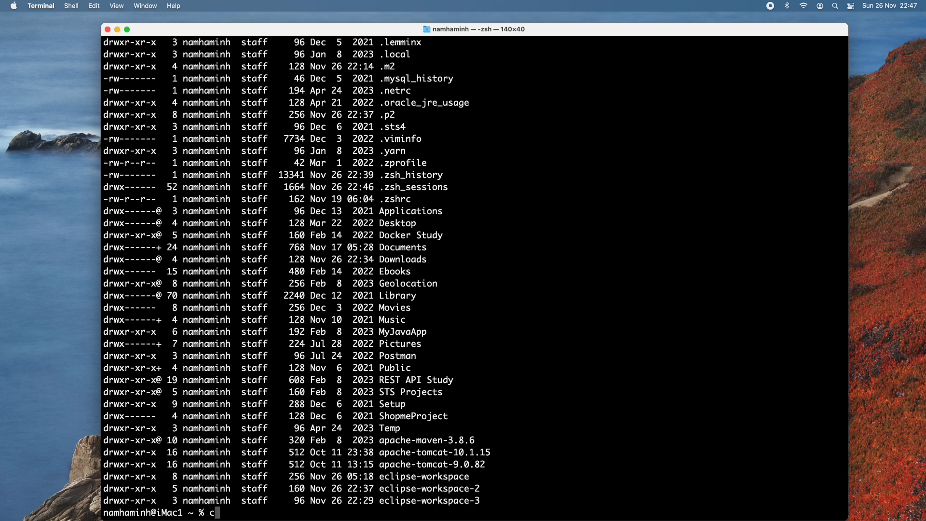
text(lear)
text(du -sh .p2)
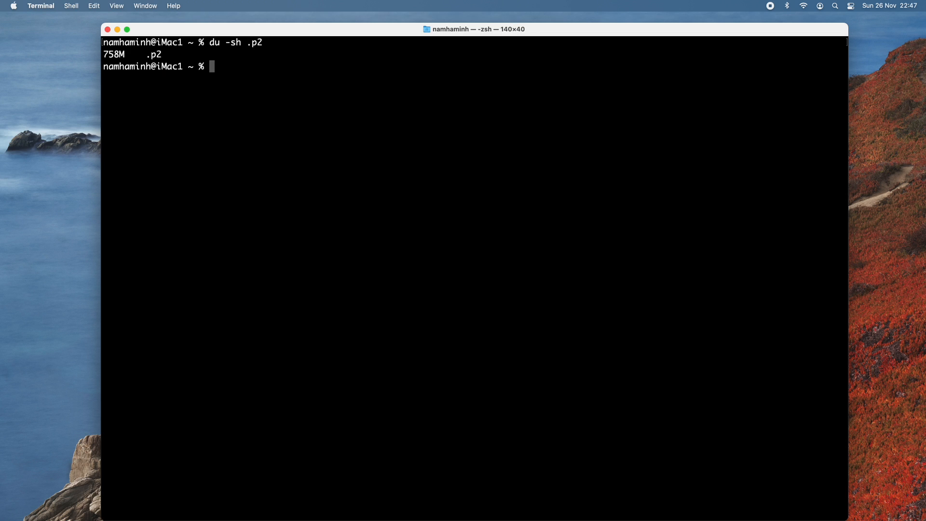
mouse_move(306, 126)
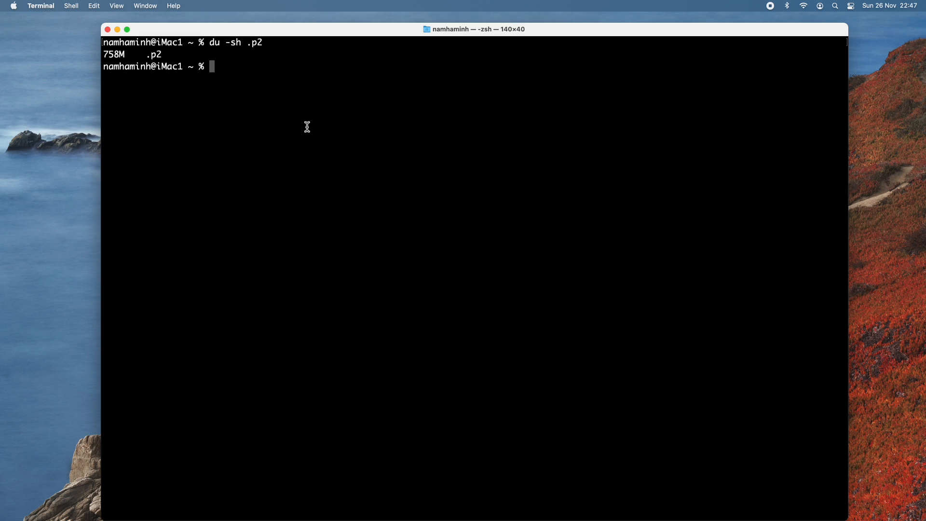
text(du -sh .m2)
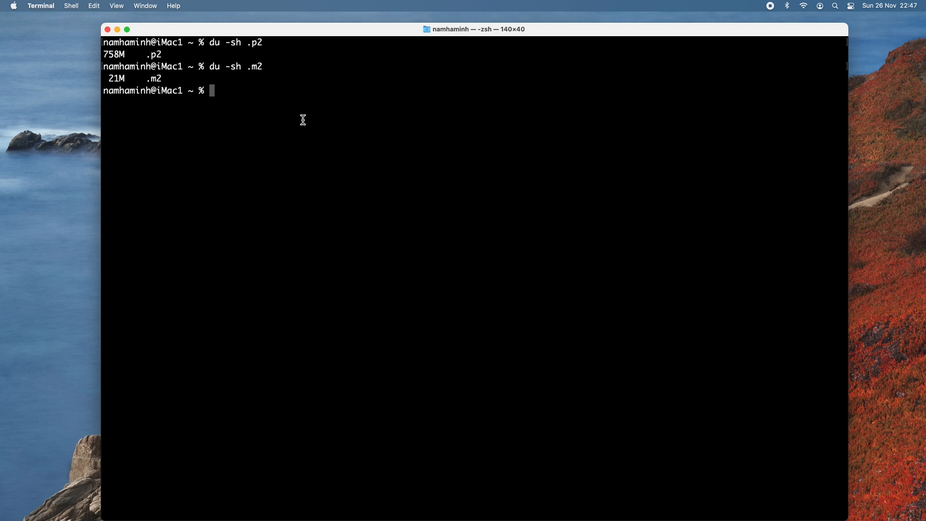
mouse_move(265, 58)
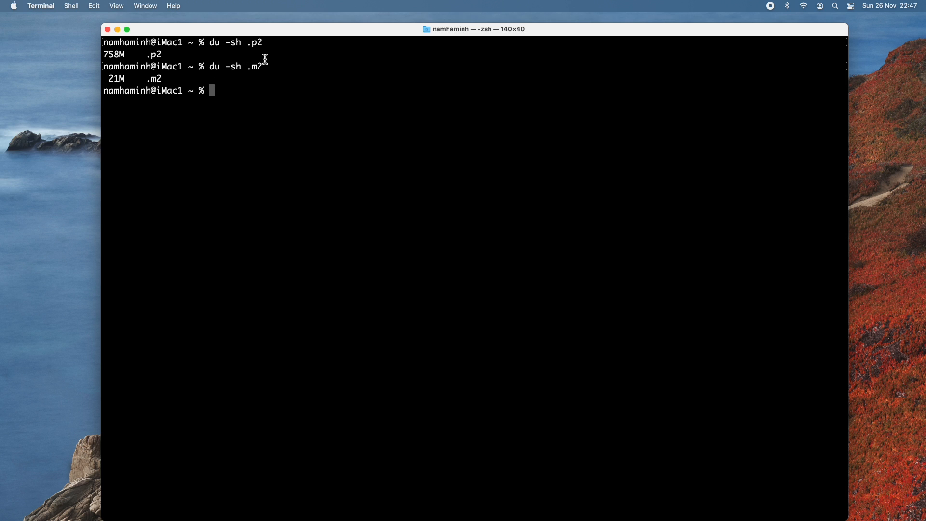
mouse_move(290, 95)
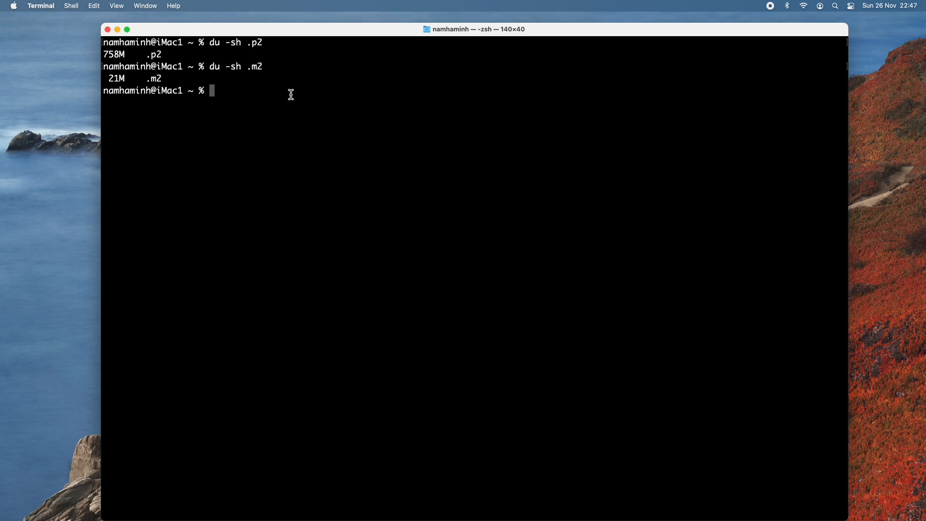
text(sudo)
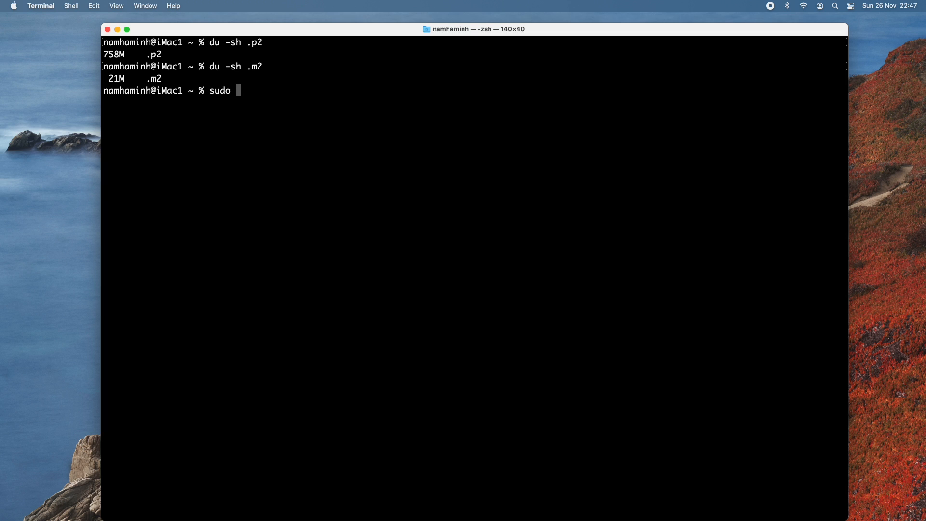
Force-delete .p2 and .m2 with sudo rm -rf
text(rm -rf .p2)
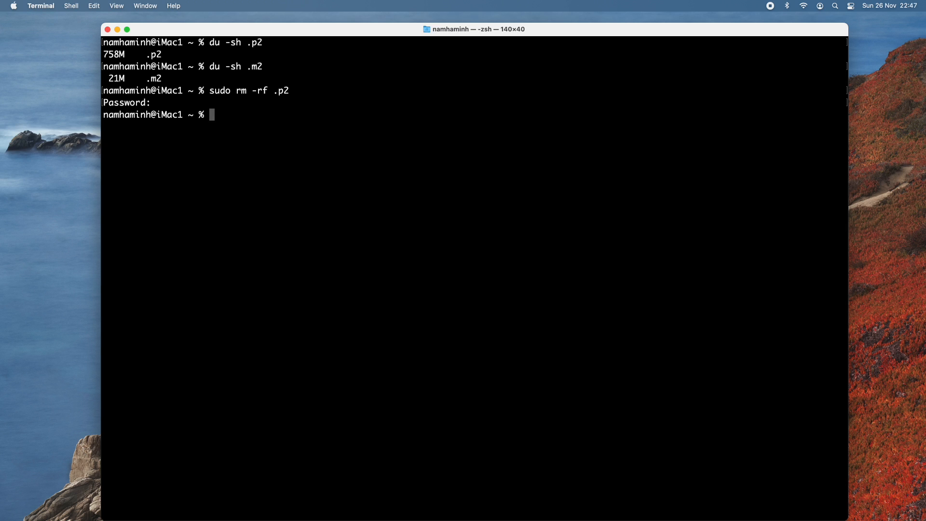
text(sudo)
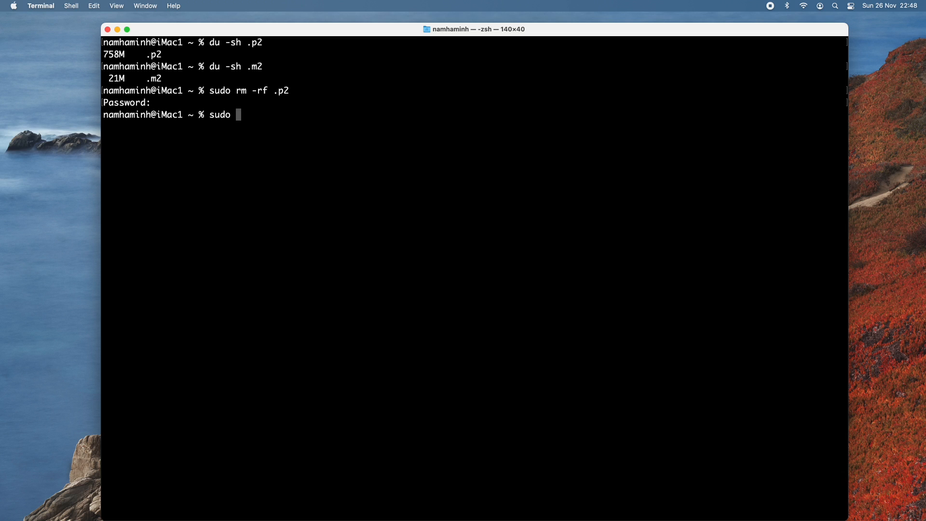
text(rm)
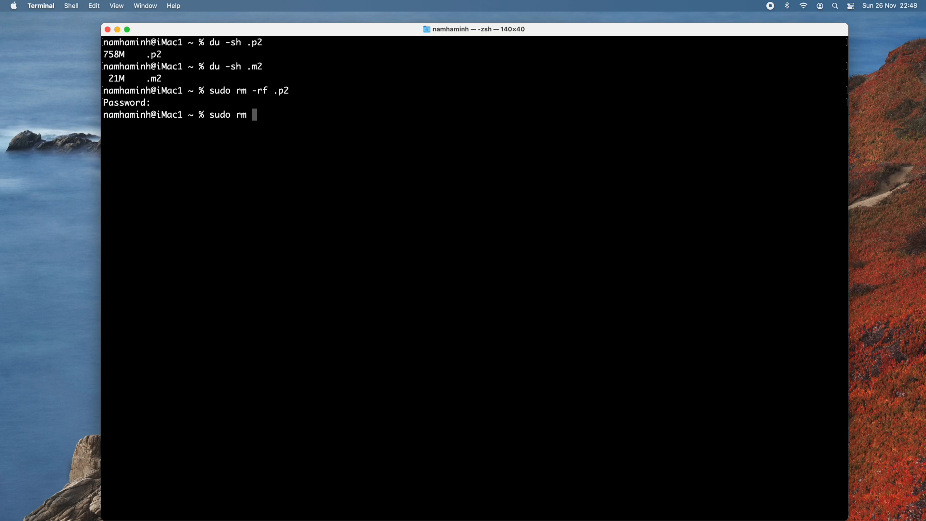
text(-rf .m2)
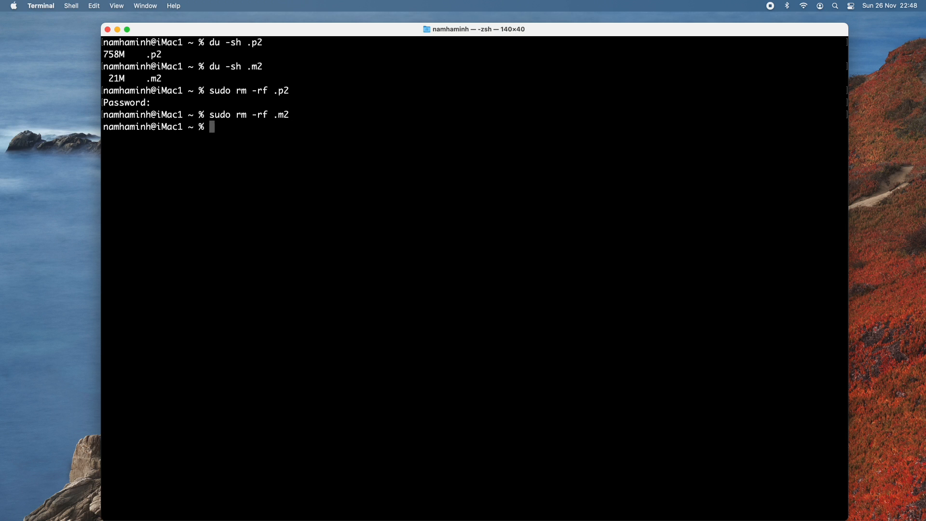
Re-list the home folder with ls -la to confirm removal
text(ls)
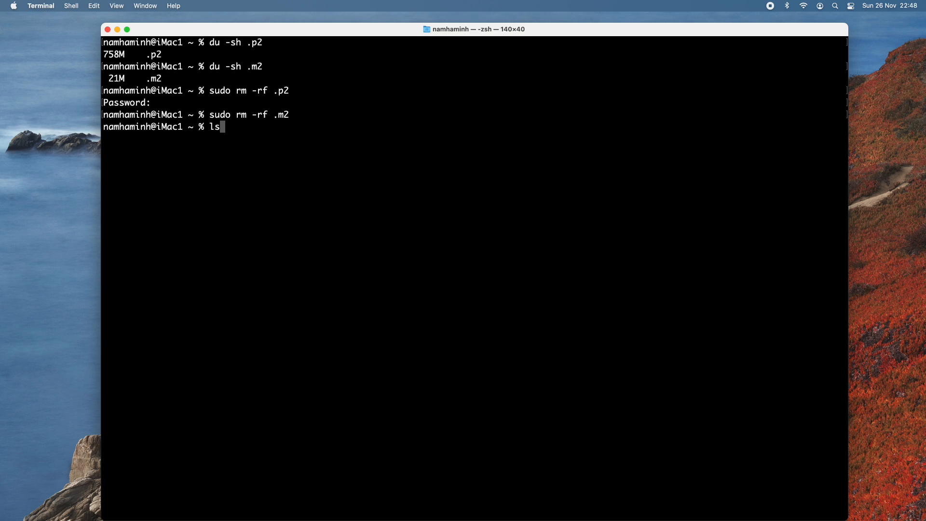
text(-la)
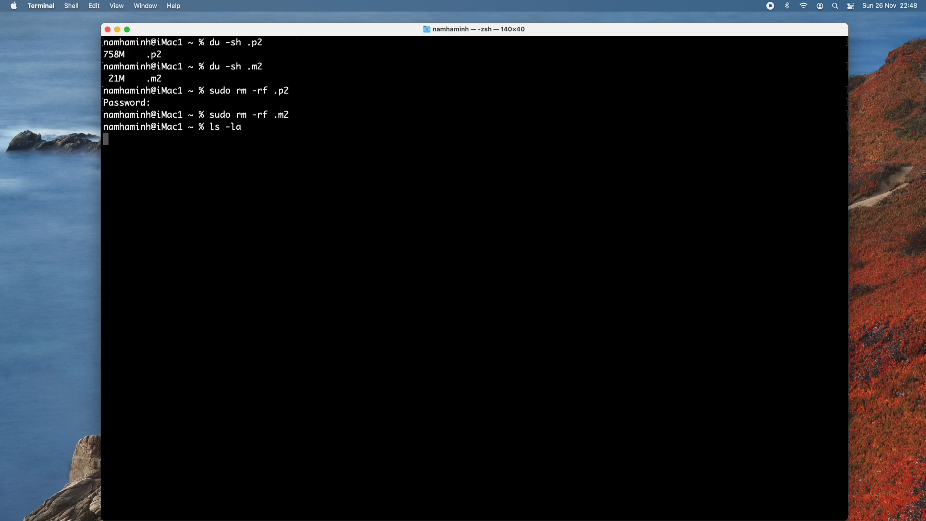
key(enter)
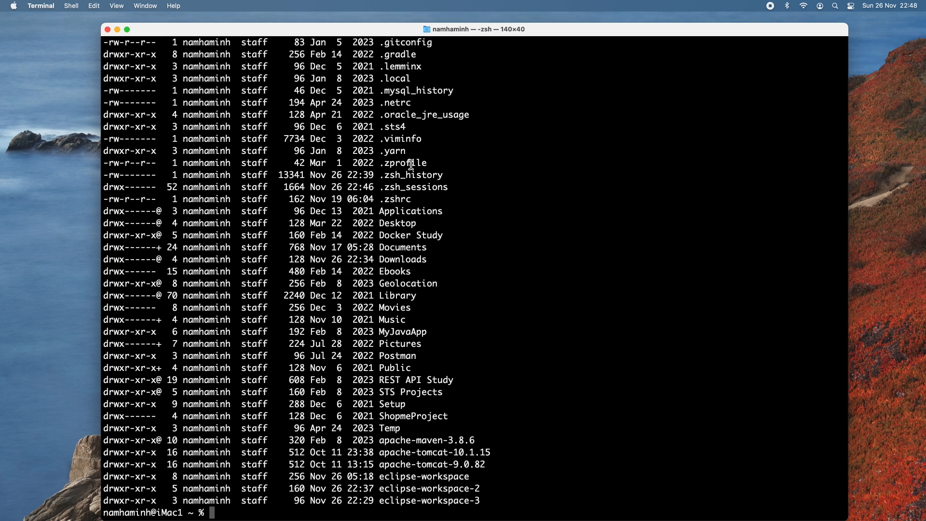
mouse_move(411, 166)
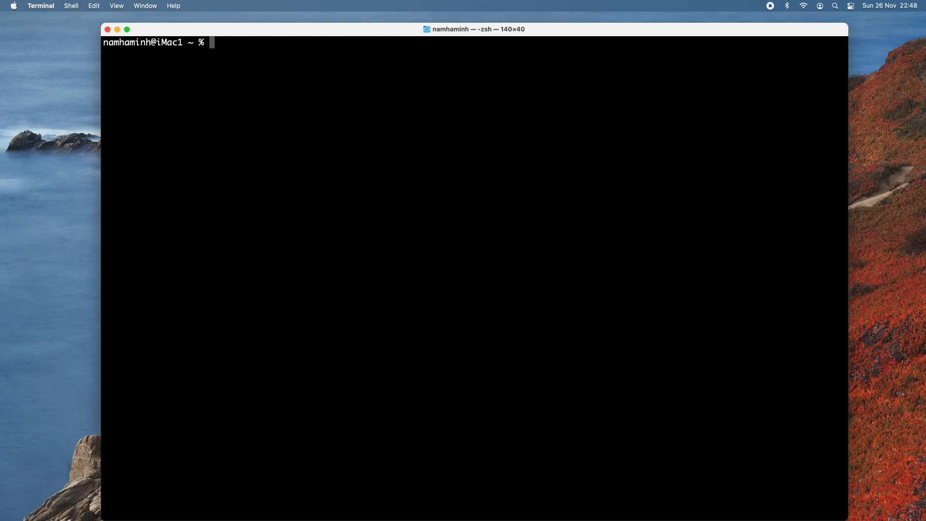
Move into Library, then Caches, and list its contents with ls -la
text(ls)
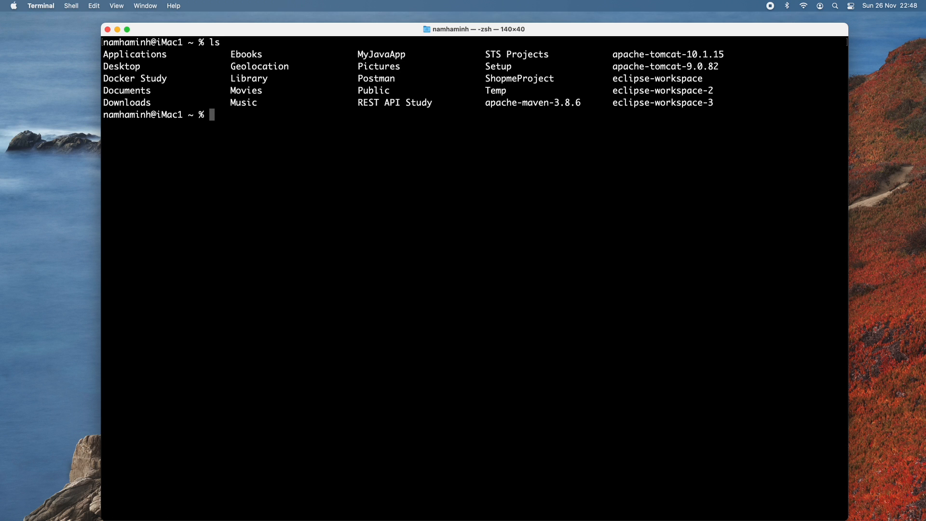
mouse_move(332, 140)
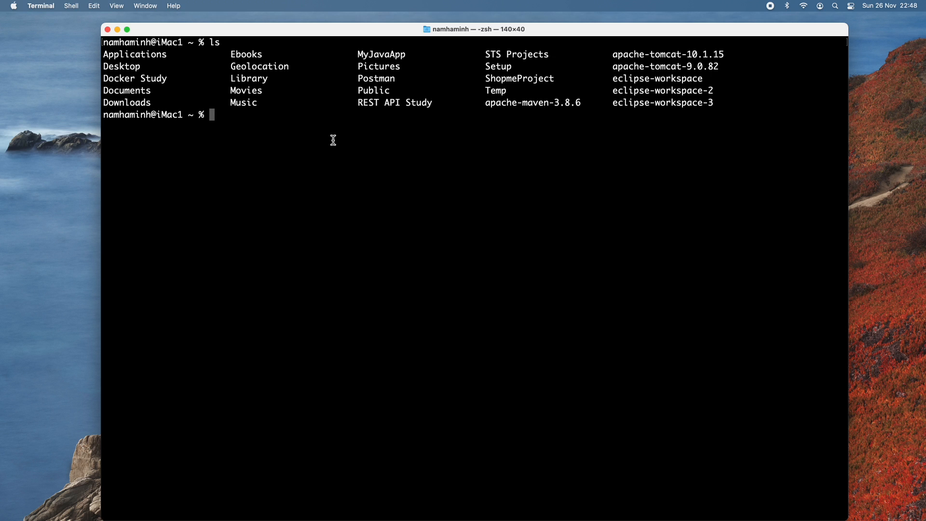
text(cd)
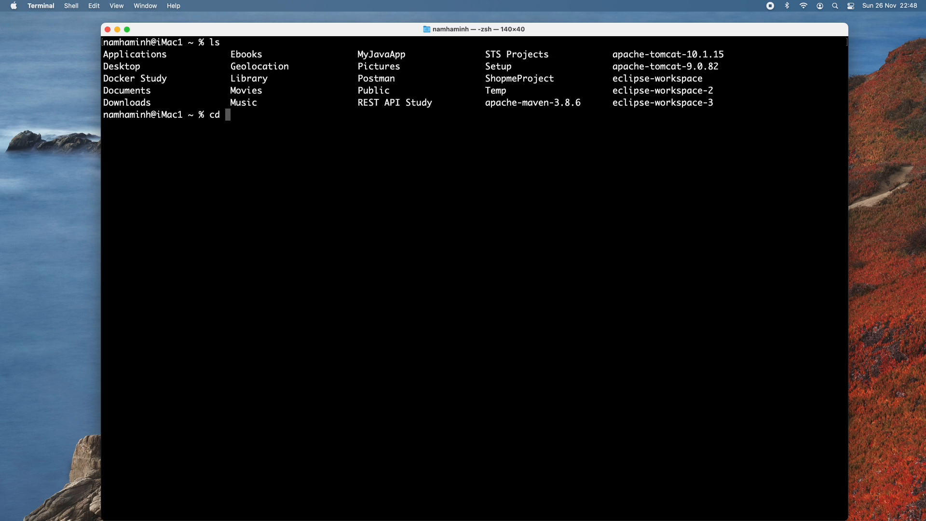
text(Library)
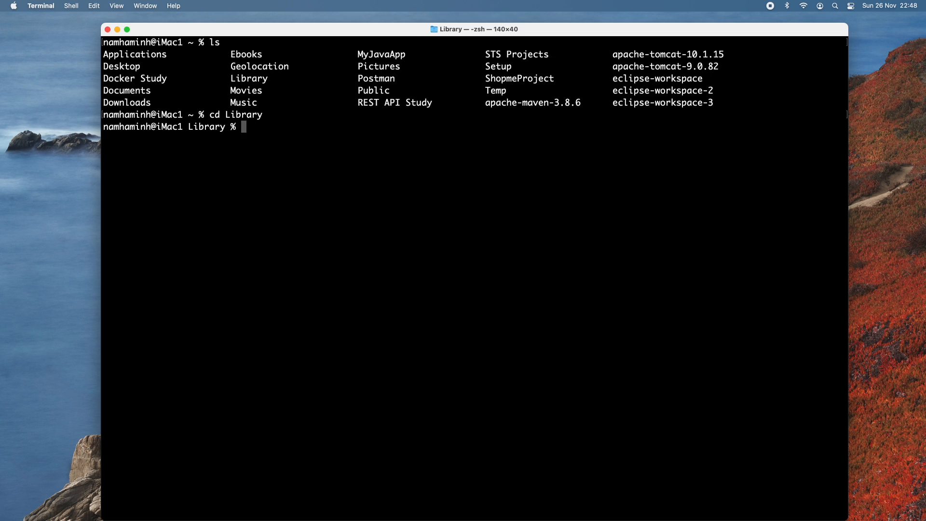
text(ls)
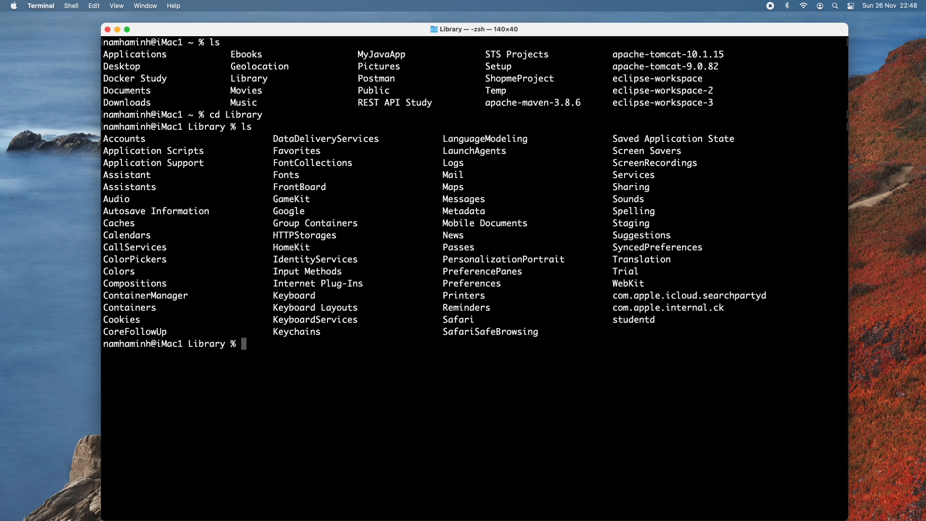
text(cd Caches)
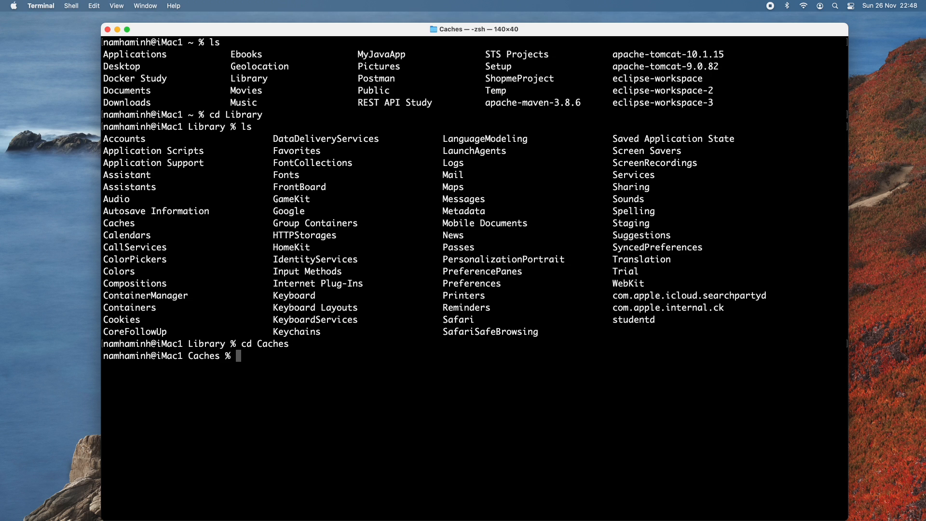
text(ls -la)
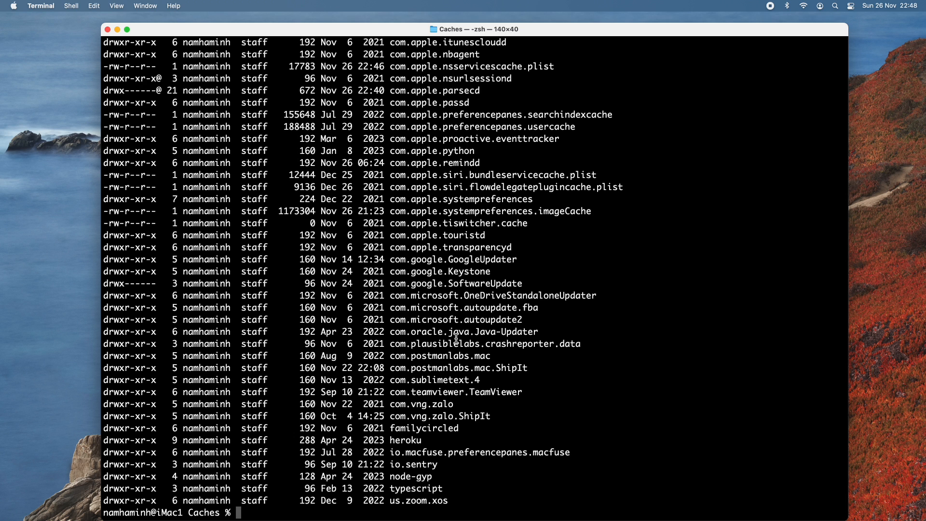
Clear the screen, attempt sudo rm -rf org.eclipse.*, and return to Library
text(clear)
text(sud rm)
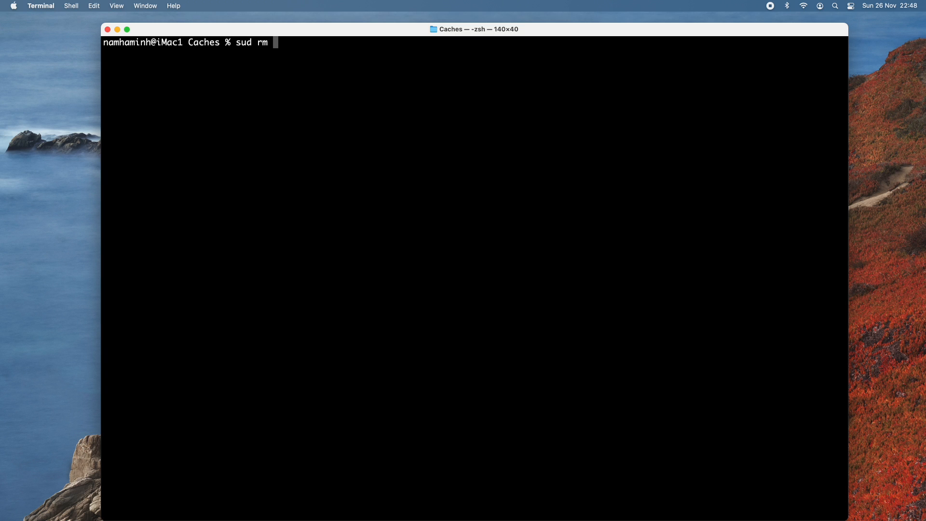
text(-rf)
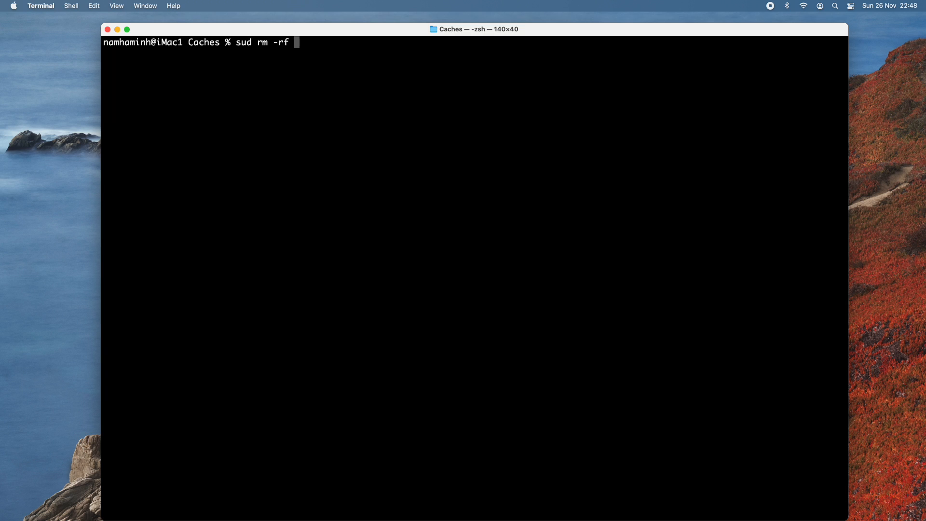
text(org.ecli)
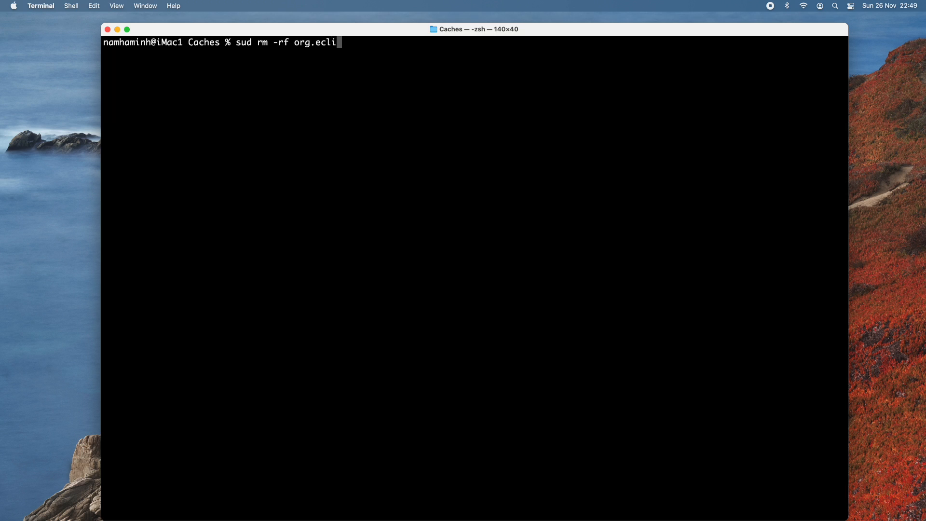
text(pse.)
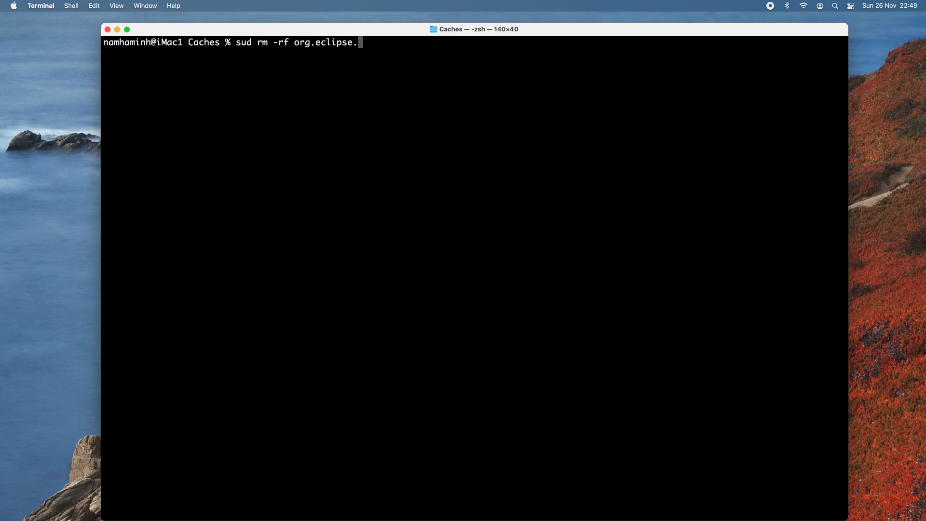
text(*)
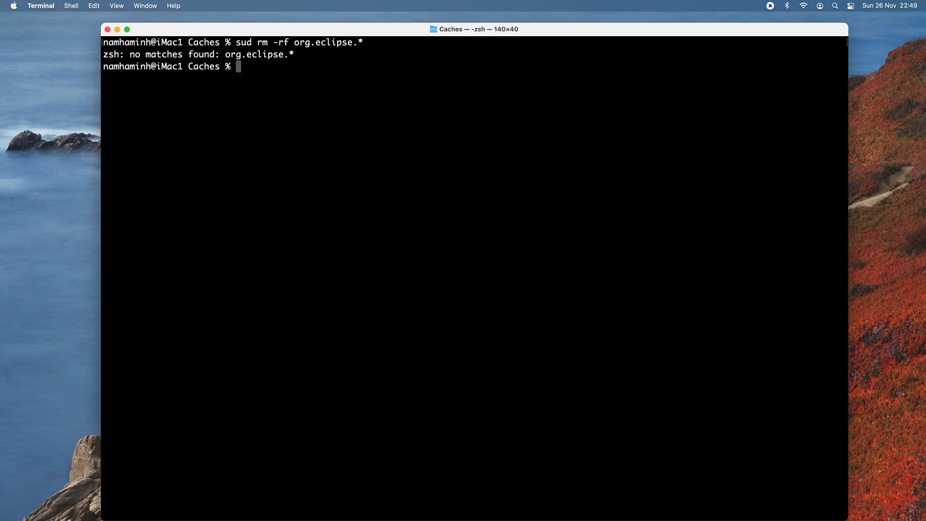
text(cd ..)
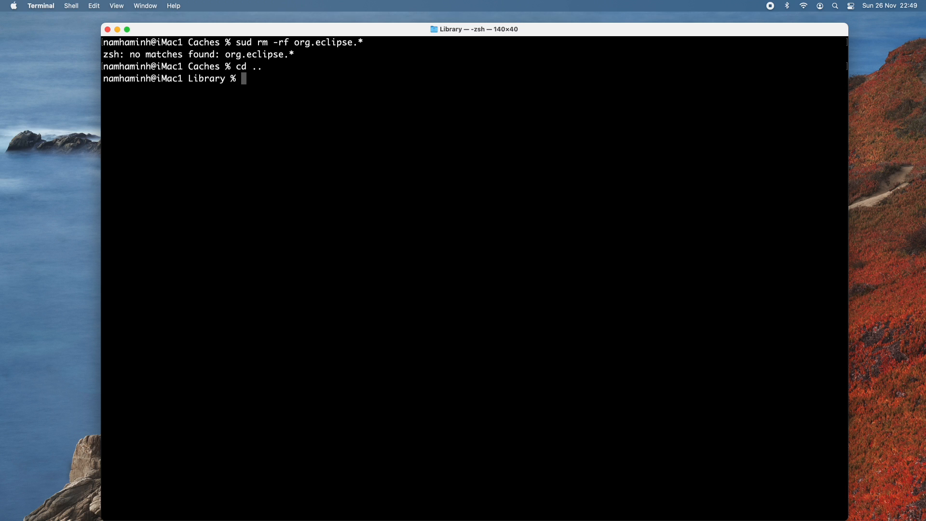
In Library/Preferences, delete org.eclipse.* with sudo rm -rf, then enter Saved Application State
text(cd Preferences)
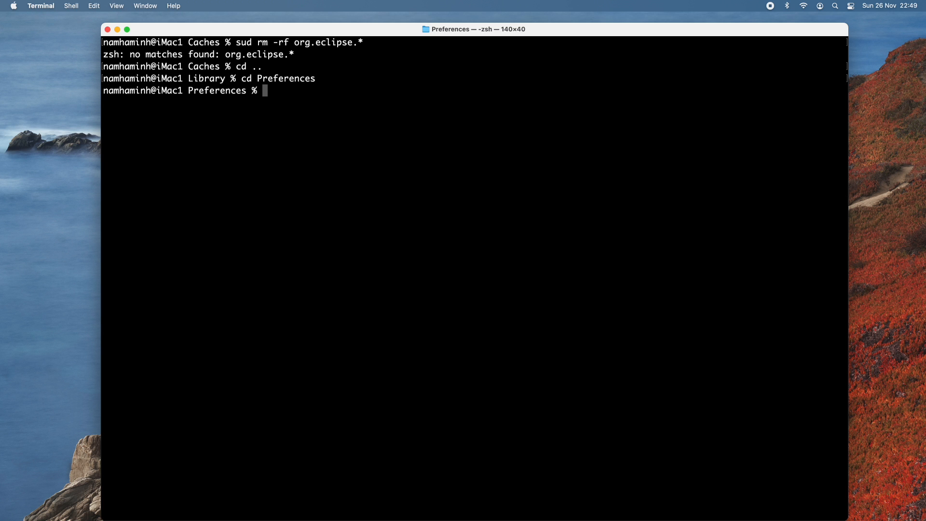
key(Return)
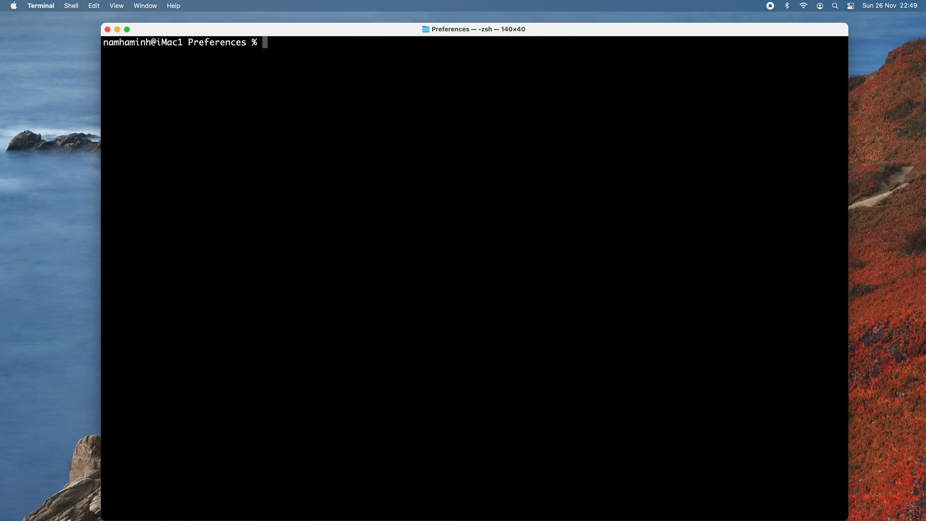
text(cd Preferences)
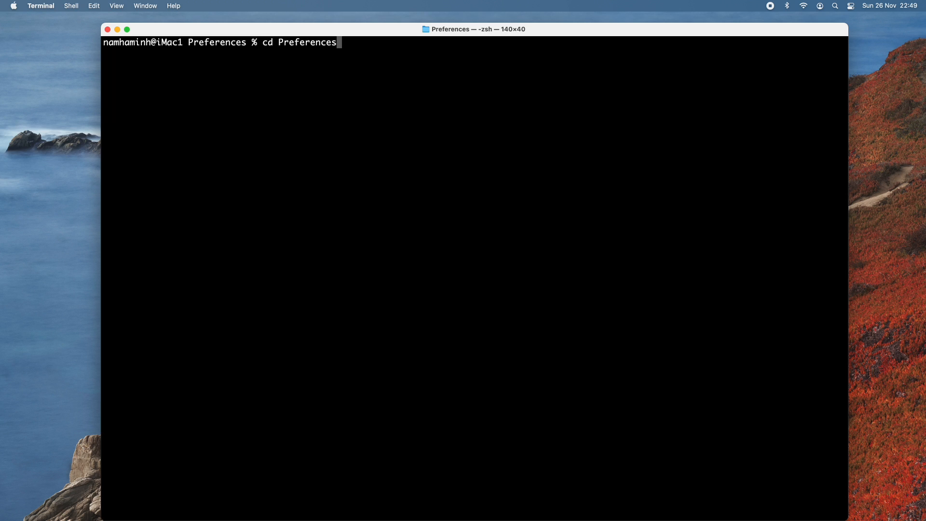
text(sud rm -rf org.eclipse.*)
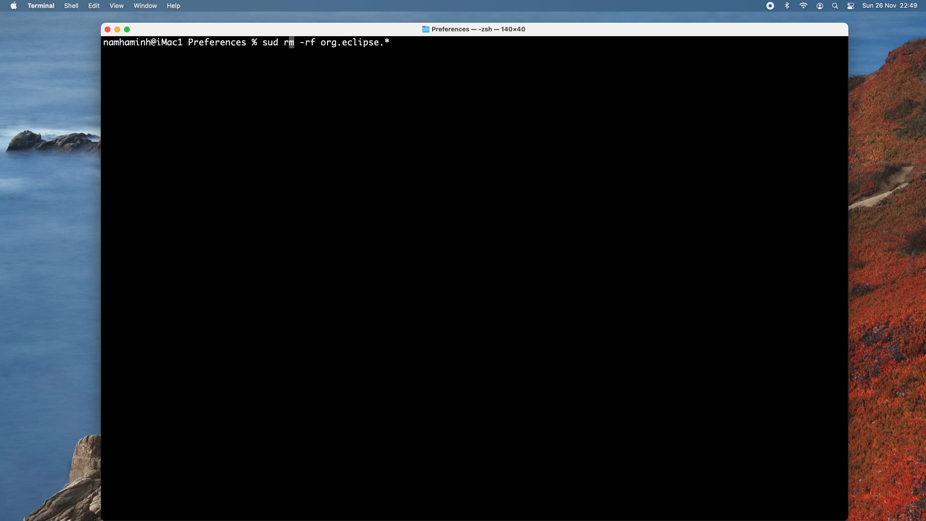
text(o)
text(cd Saved\ Application\ State)
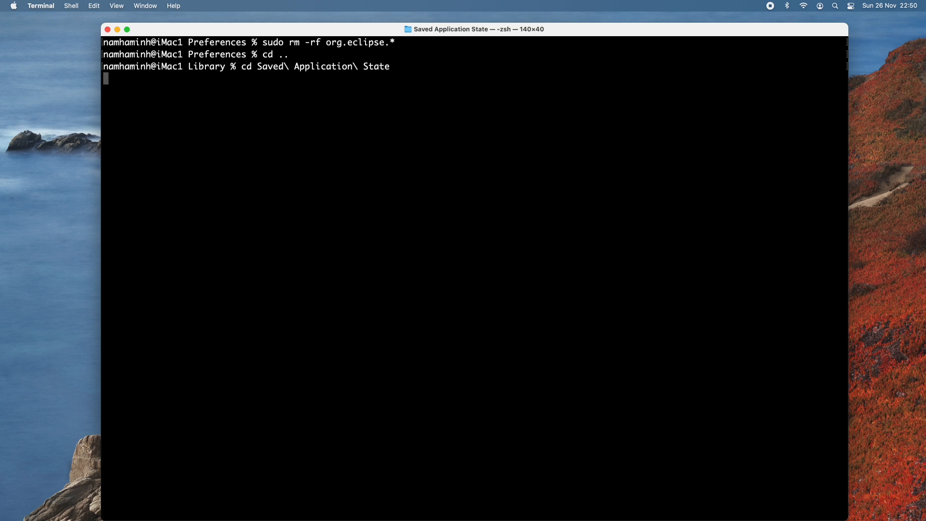
Force-delete the org.eclipse.oomph installer savedState folder and re-list with ls -la
text(ls -la)
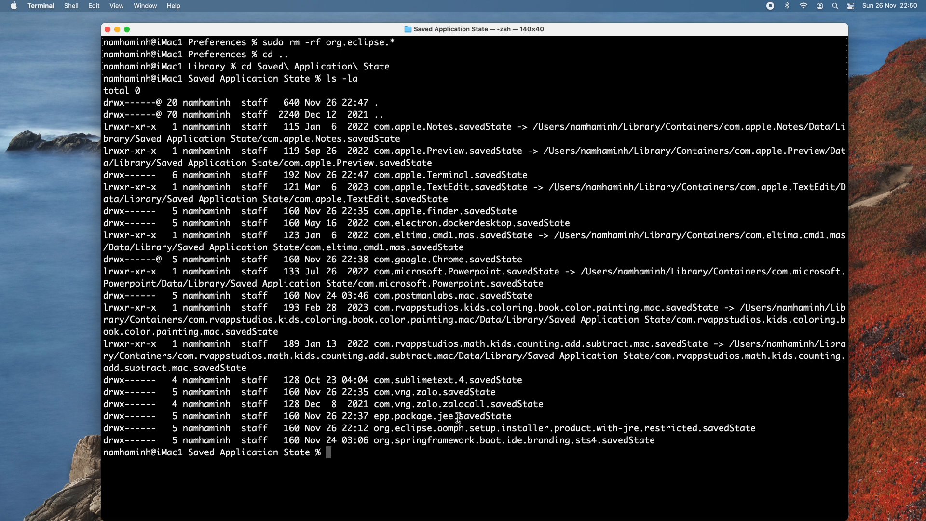
mouse_move(375, 431)
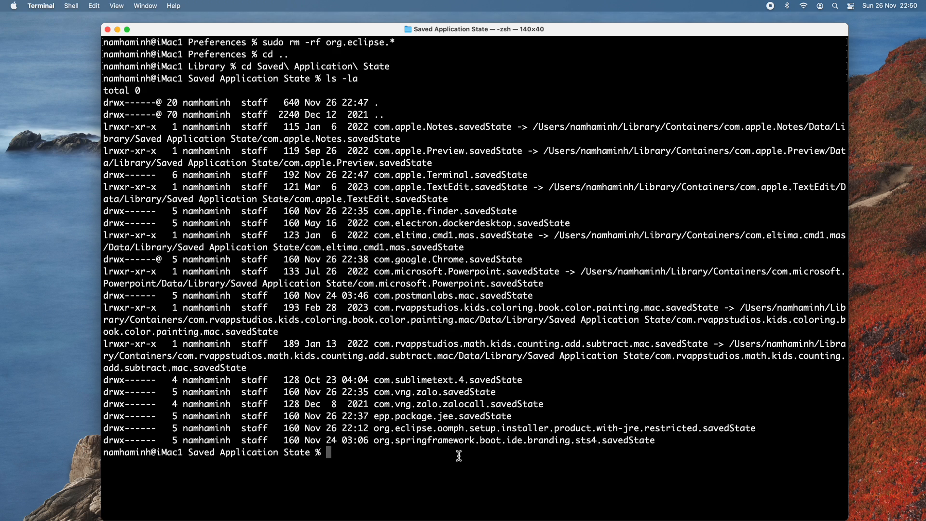
text(sudo rm)
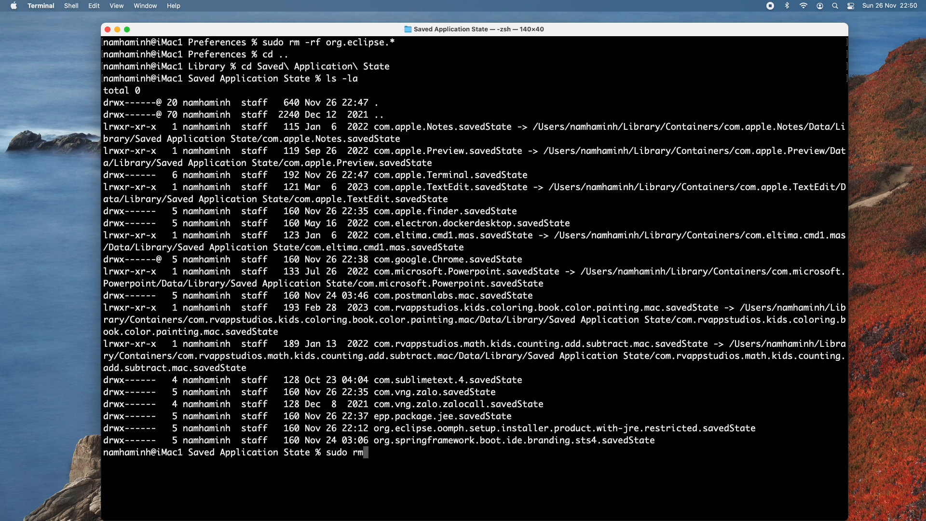
text(-rf org)
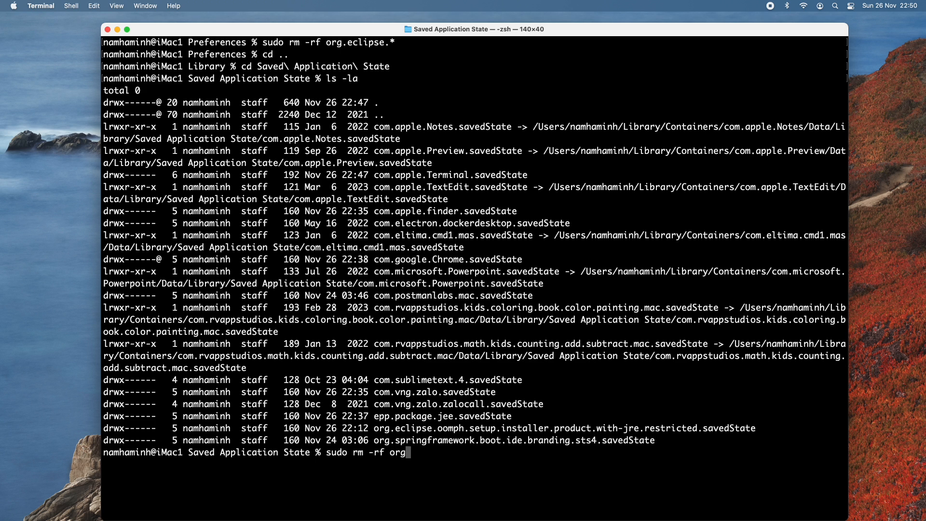
text(eclipse.oomph.setup.installer.product.with-jre.restricted.savedState/)
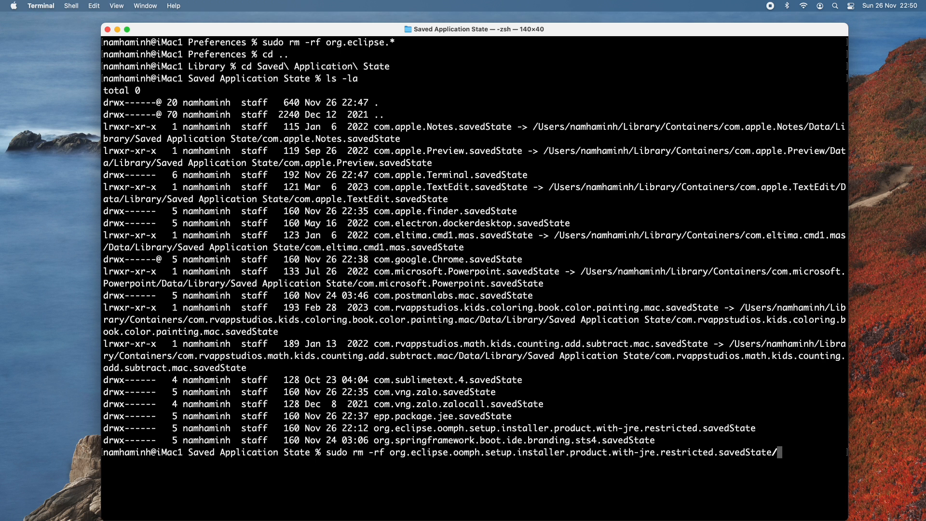
text(ls -)
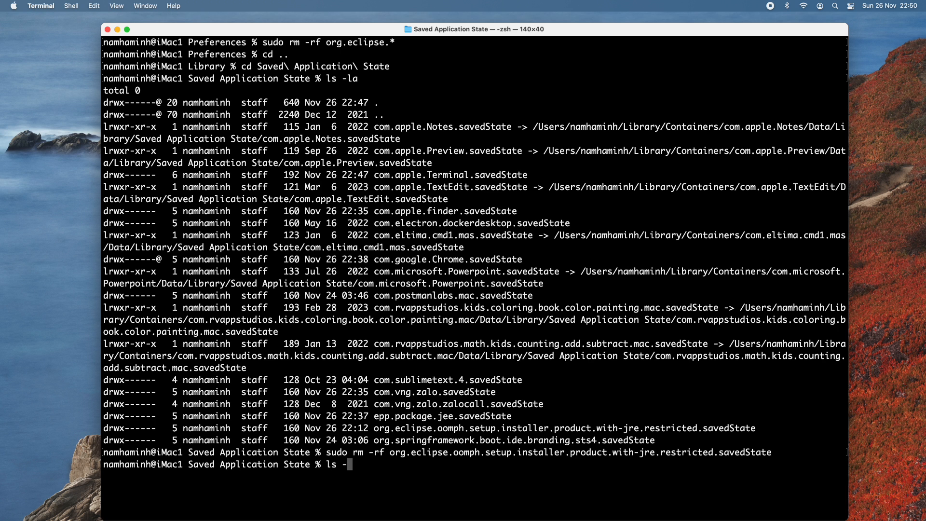
key(Return)
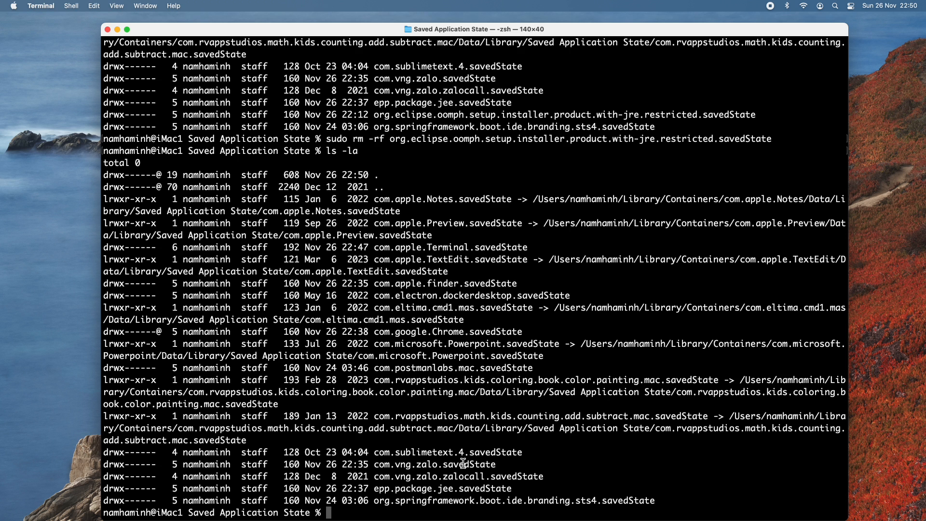